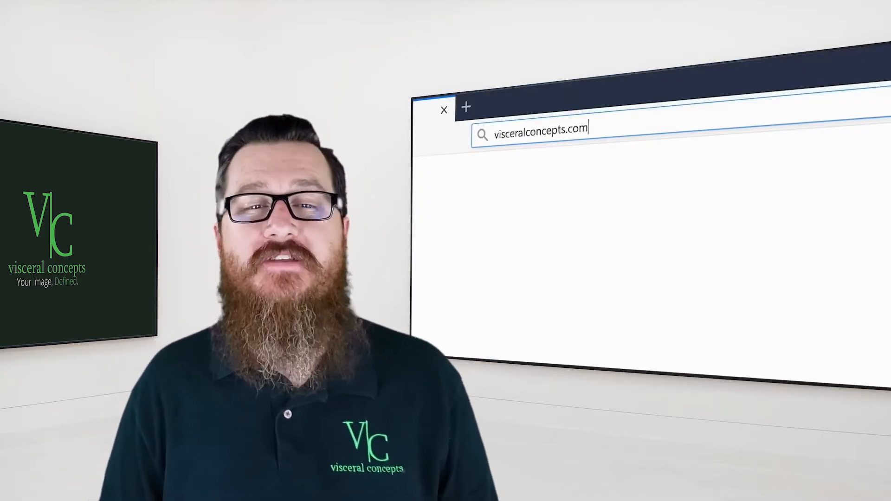
type("/youtube-goal")
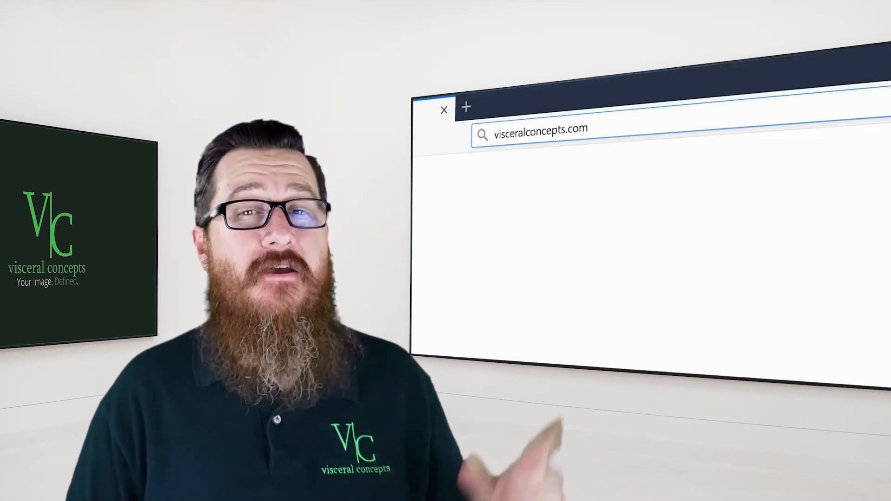
type("/youtube-goals-")
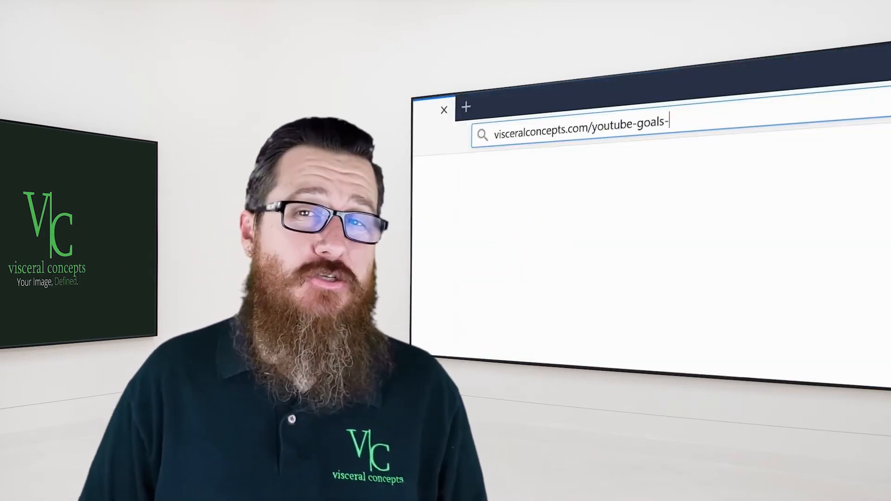